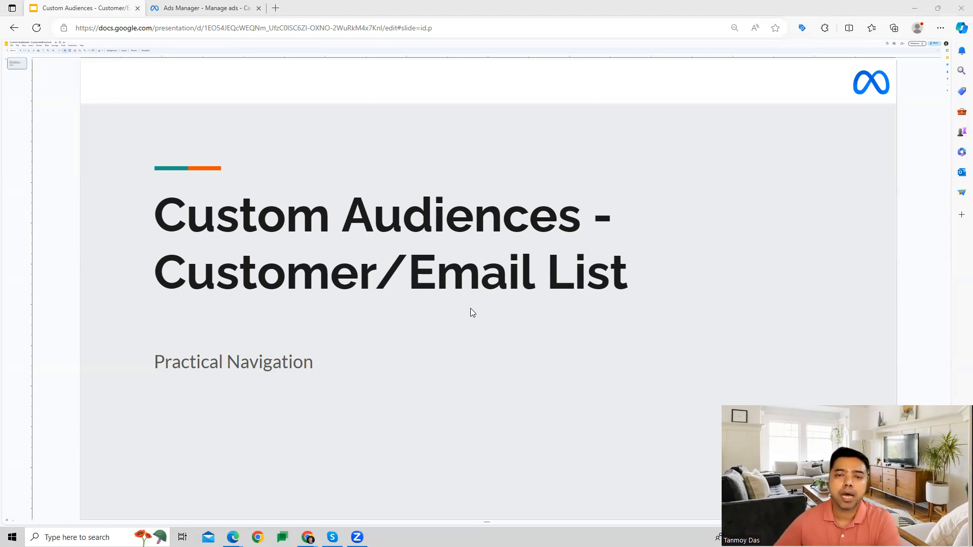
# - Switch from the Google Slides presentation to the Ads Manager campaigns tab
pyautogui.click(200, 7)
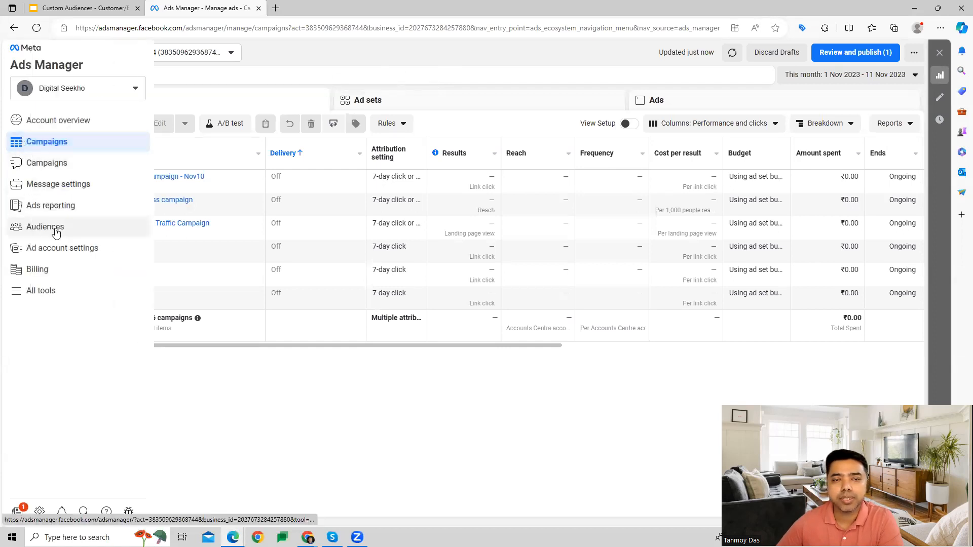
# - From Audiences, begin a Custom Audience with Customer list as the source
pyautogui.click(45, 226)
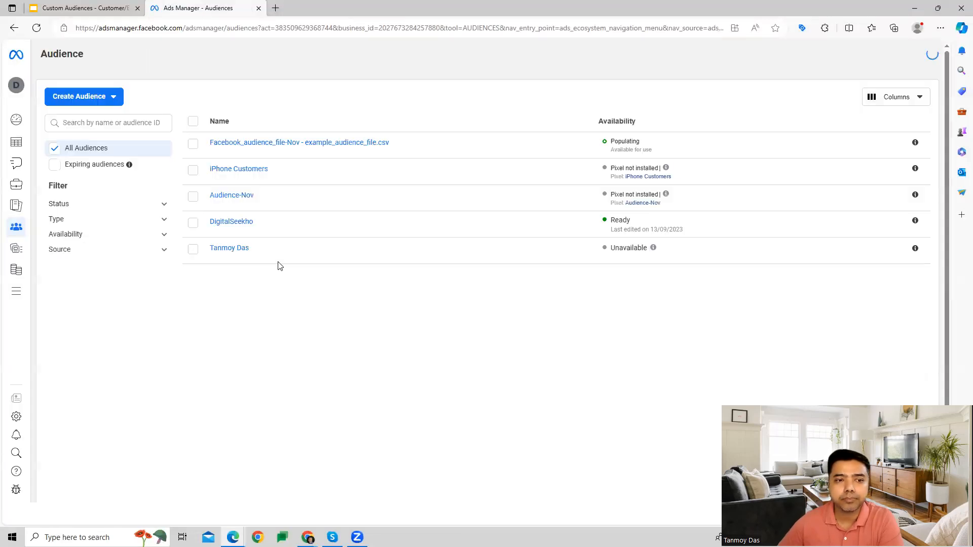
pyautogui.click(83, 96)
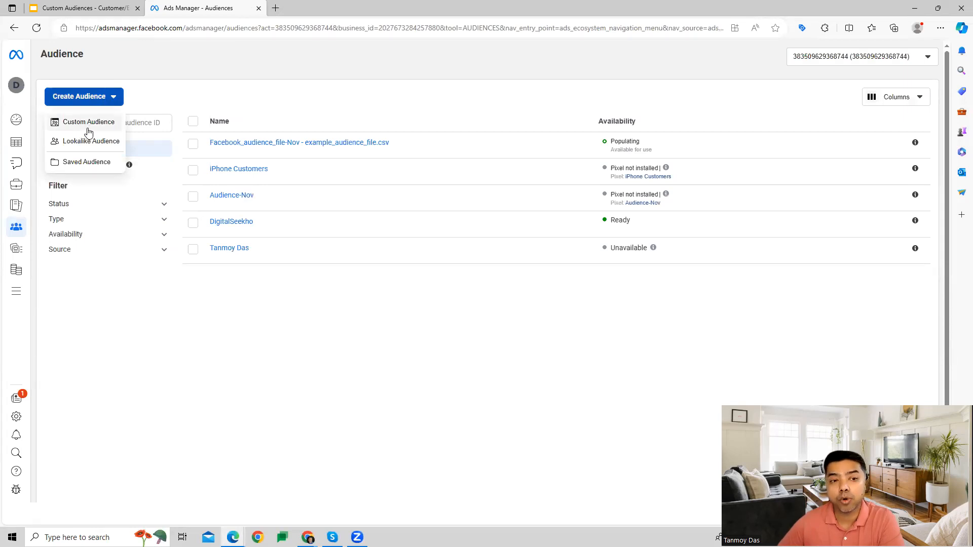
pyautogui.click(88, 121)
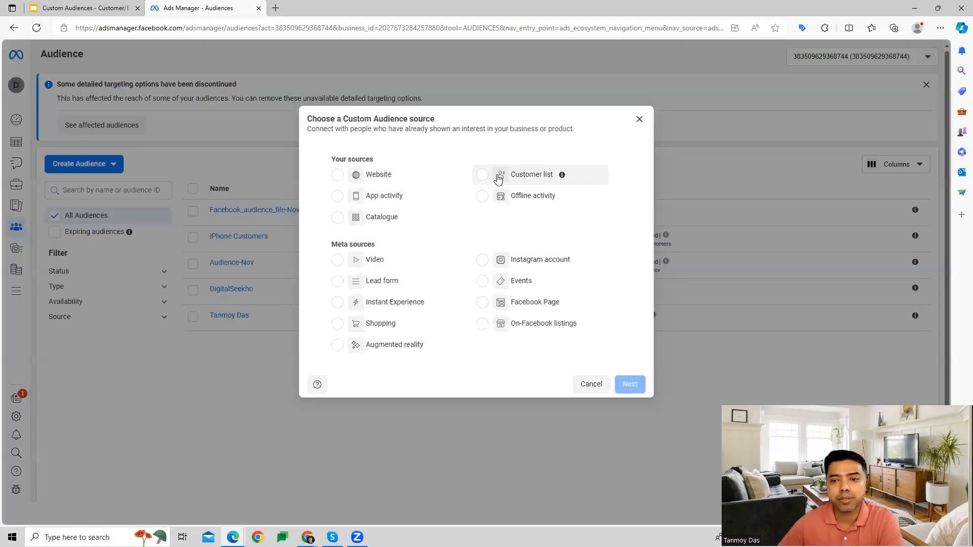
pyautogui.click(482, 174)
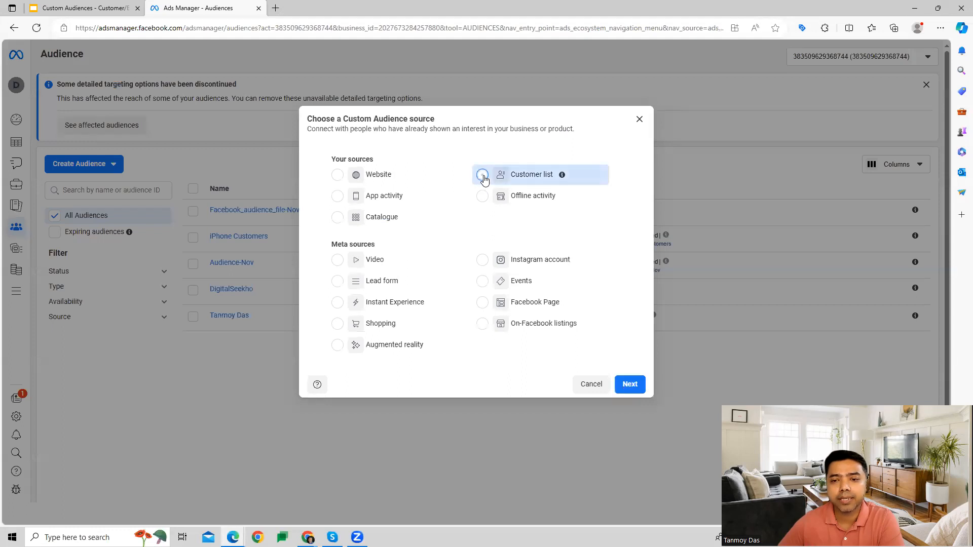
pyautogui.click(482, 175)
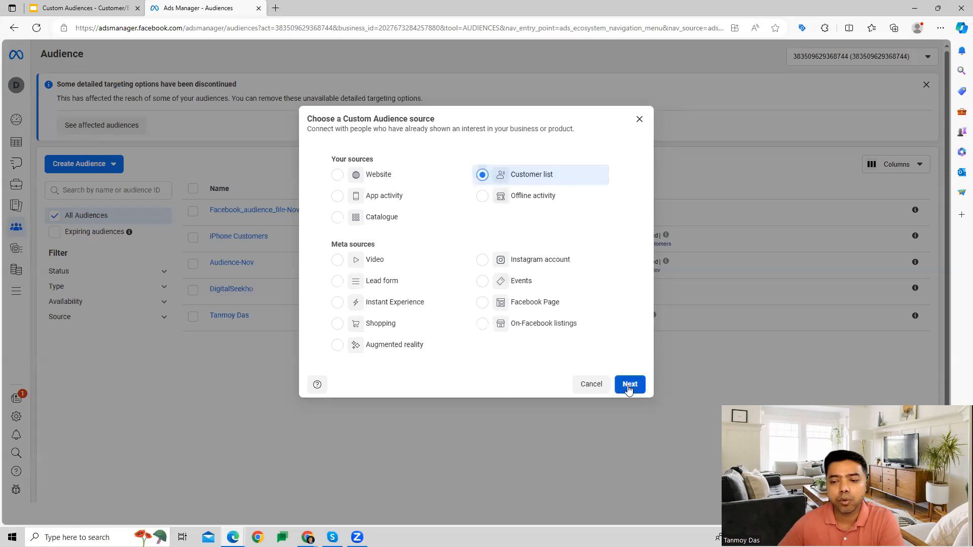
pyautogui.click(629, 384)
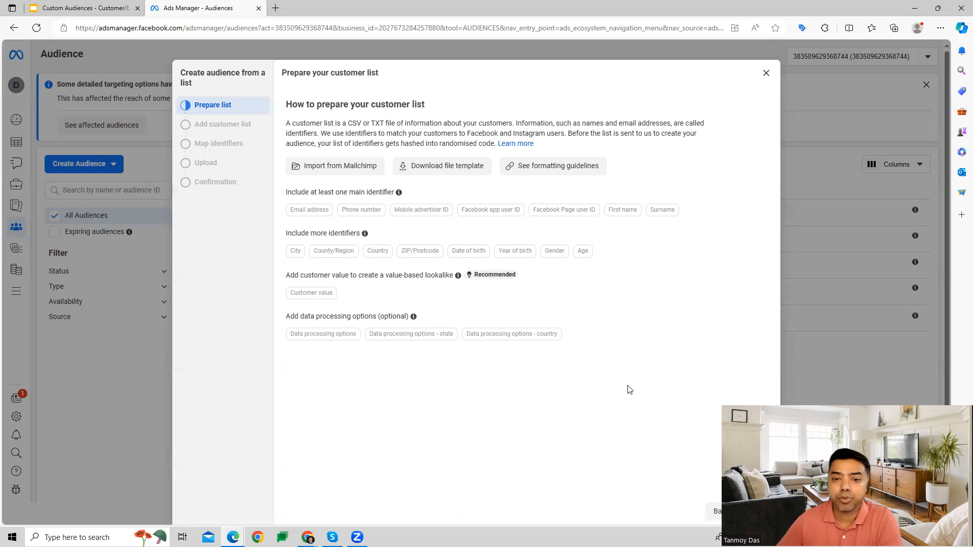
pyautogui.moveTo(442, 165)
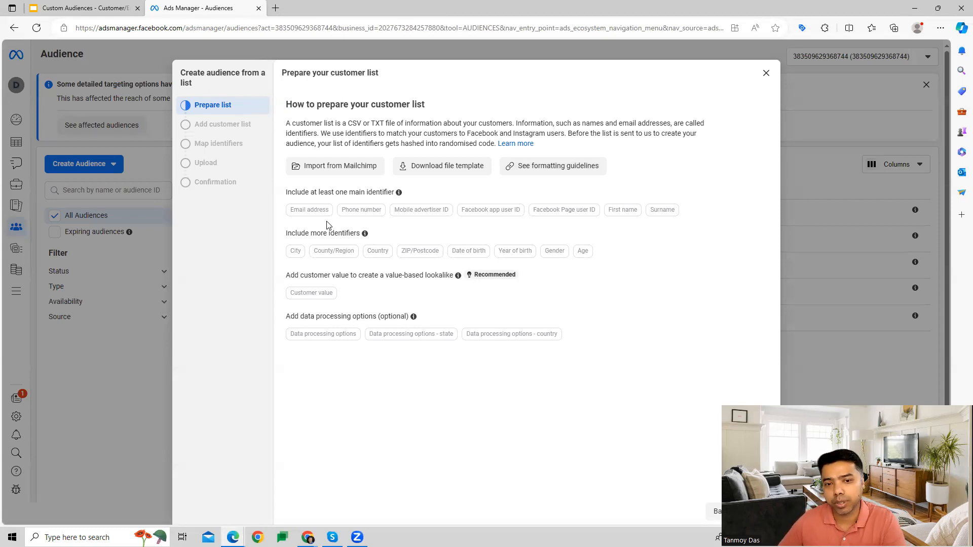
pyautogui.moveTo(425, 218)
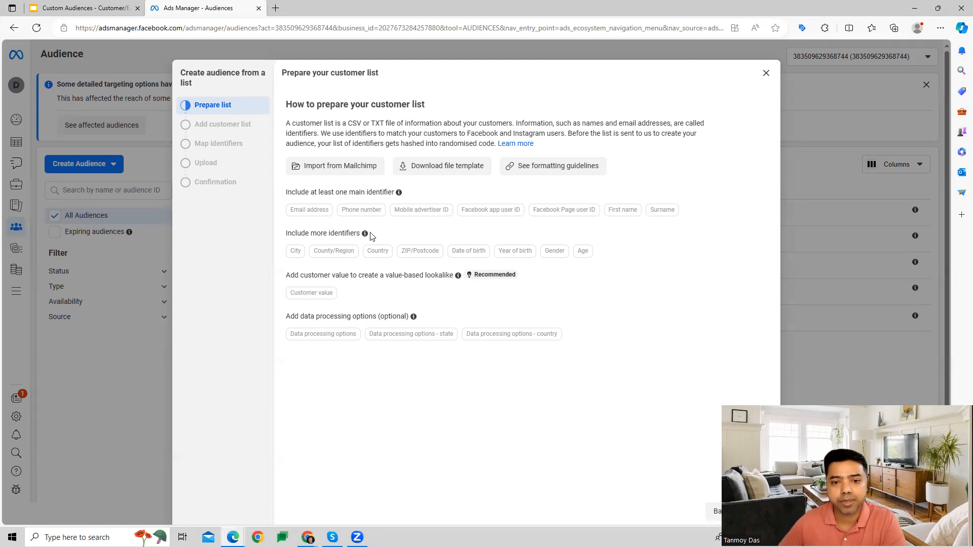
pyautogui.moveTo(525, 371)
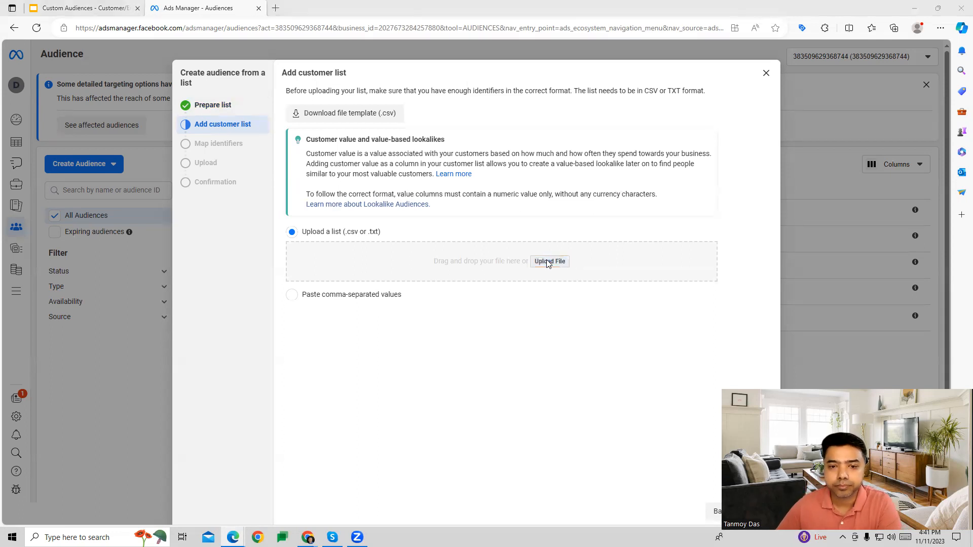
# - Upload Facebook_audience_file-Nov - example_audience_file.csv as the customer list, without customer value
pyautogui.click(548, 261)
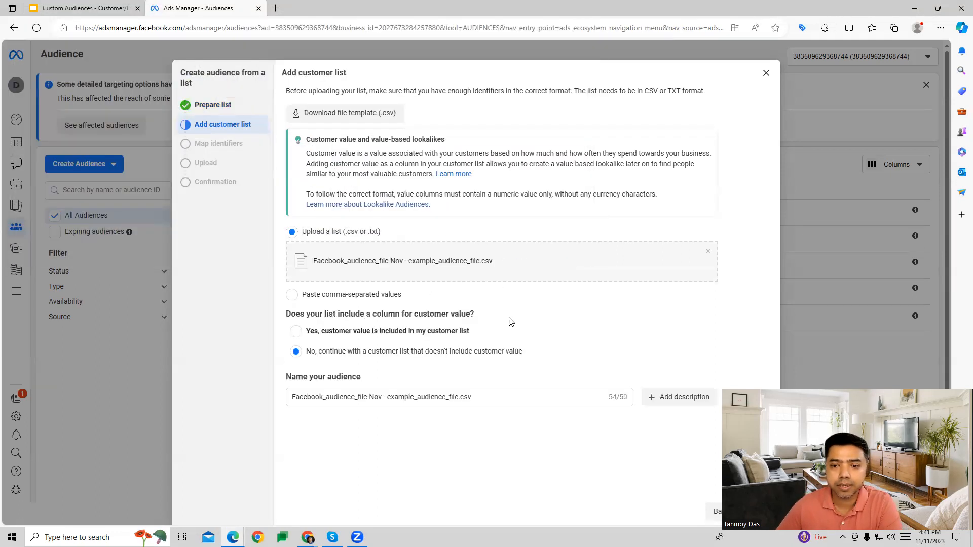
pyautogui.moveTo(556, 303)
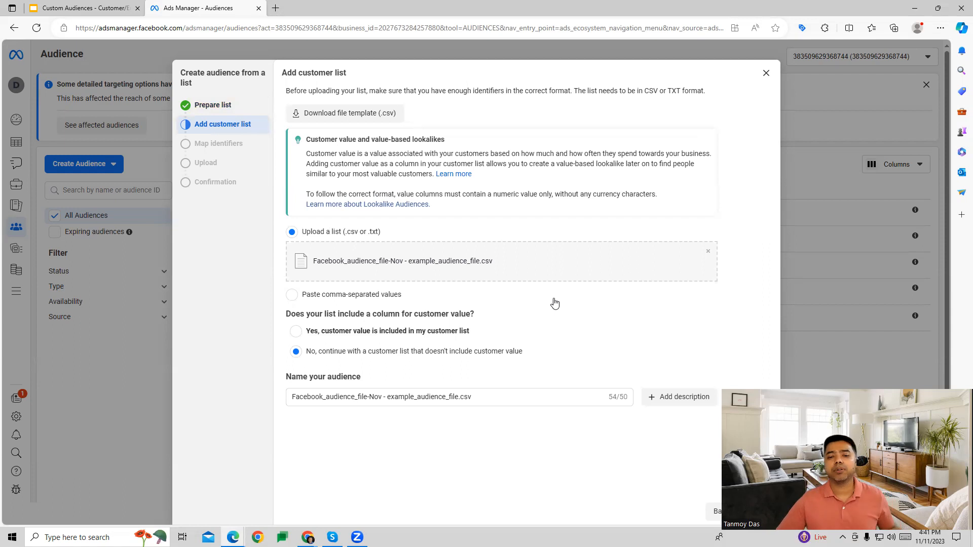
pyautogui.moveTo(566, 331)
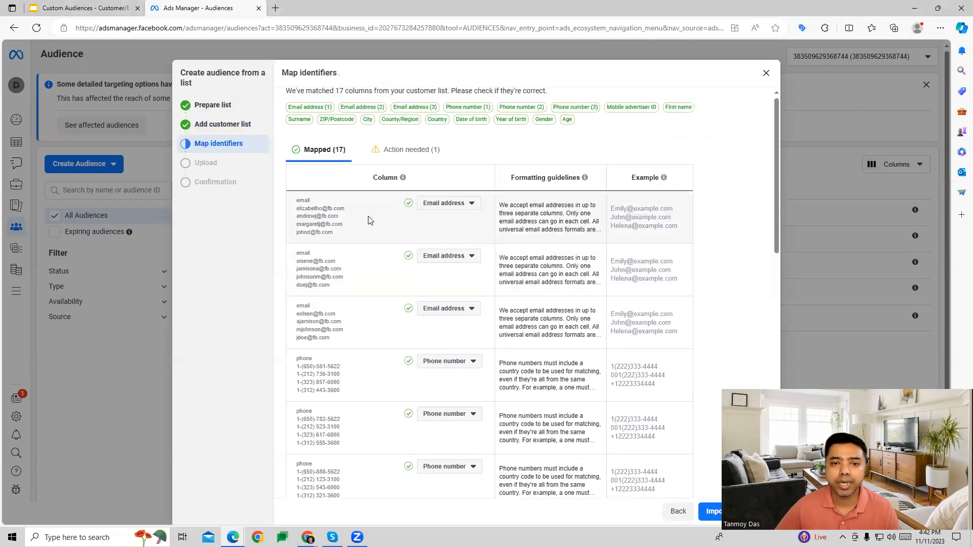
# - Review the 17 mapped identifiers and import the list, hashing all 9 rows
pyautogui.scroll(-3)
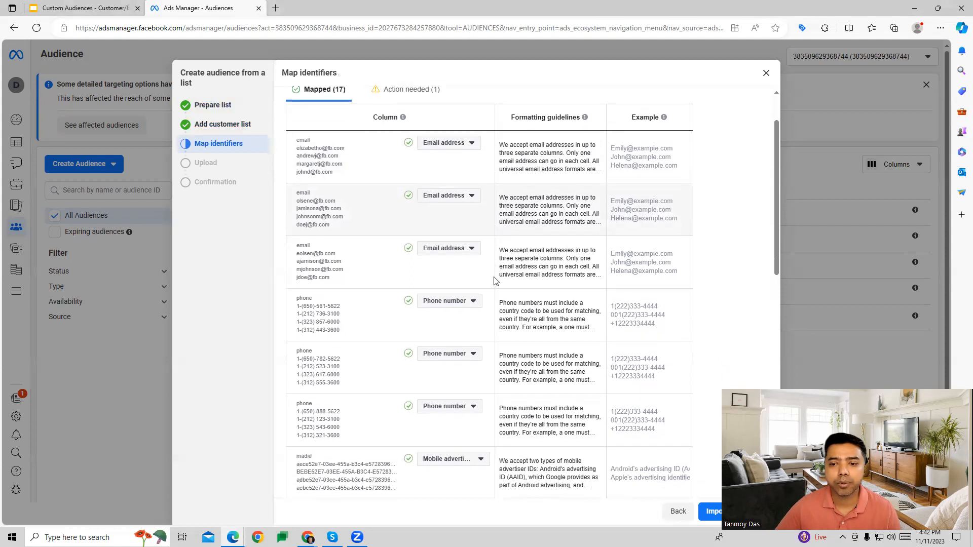
pyautogui.scroll(-3)
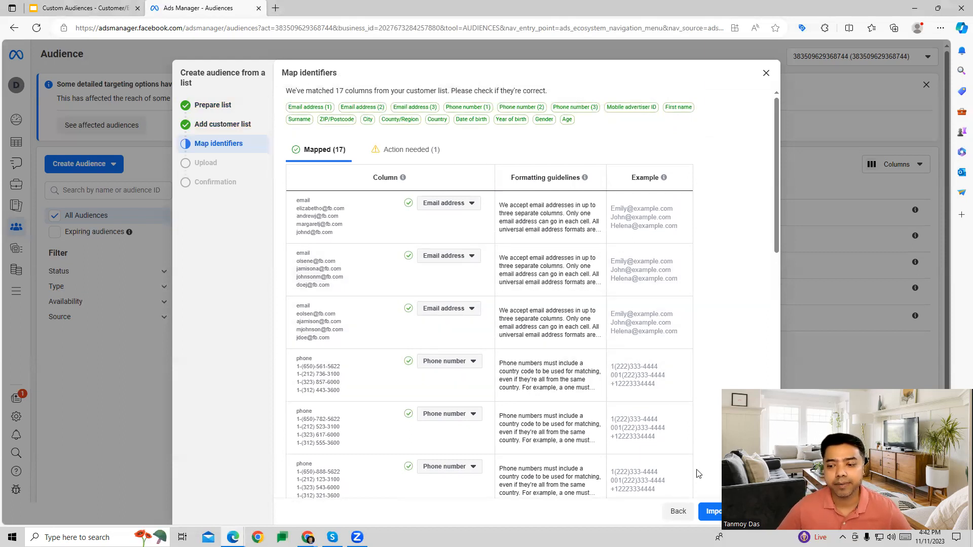
pyautogui.click(714, 511)
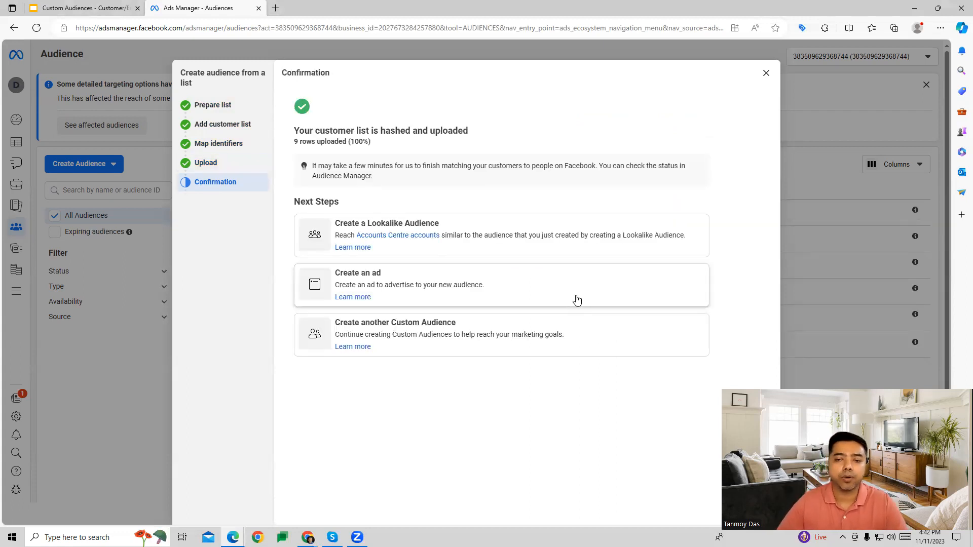
# - Close the upload confirmation, then return to the New Traffic Campaign - Nov10 campaigns editor
pyautogui.click(766, 72)
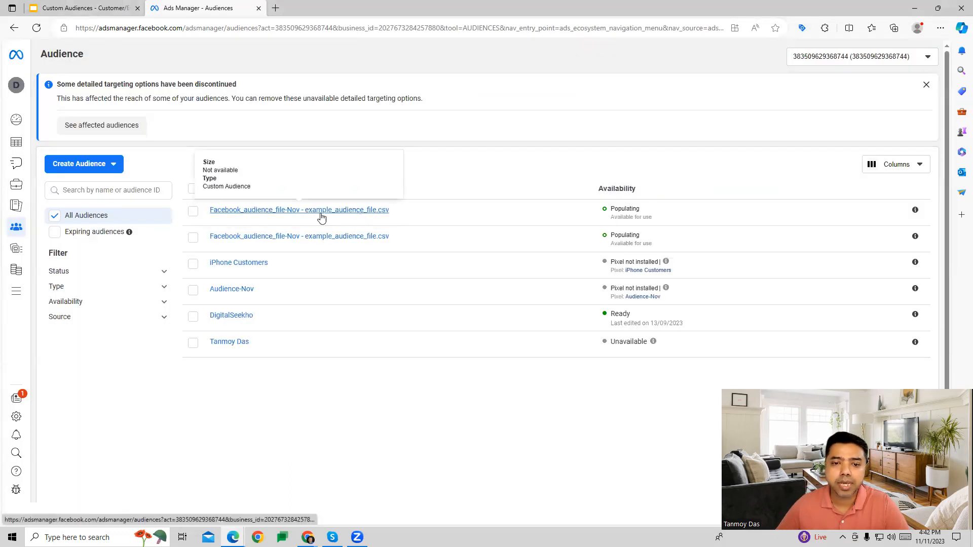
pyautogui.moveTo(408, 158)
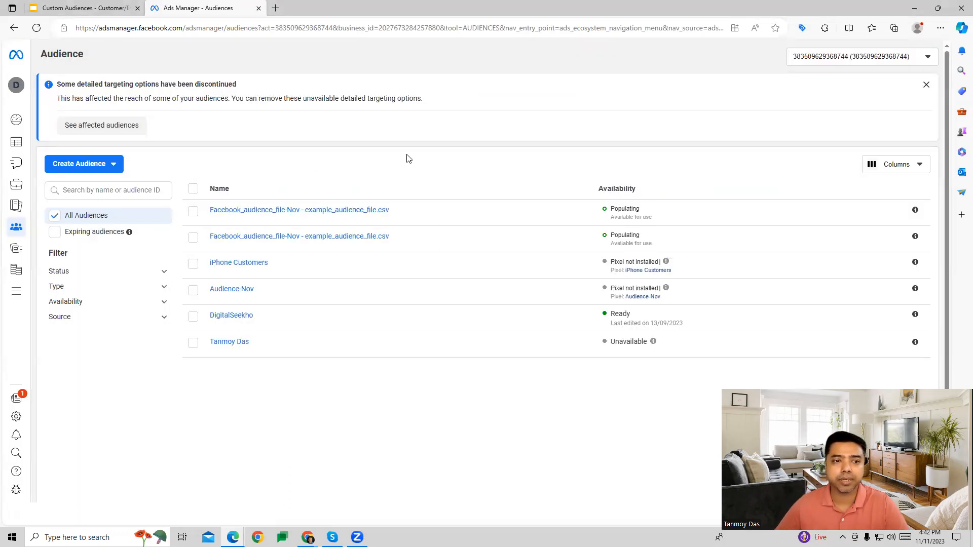
pyautogui.moveTo(812, 375)
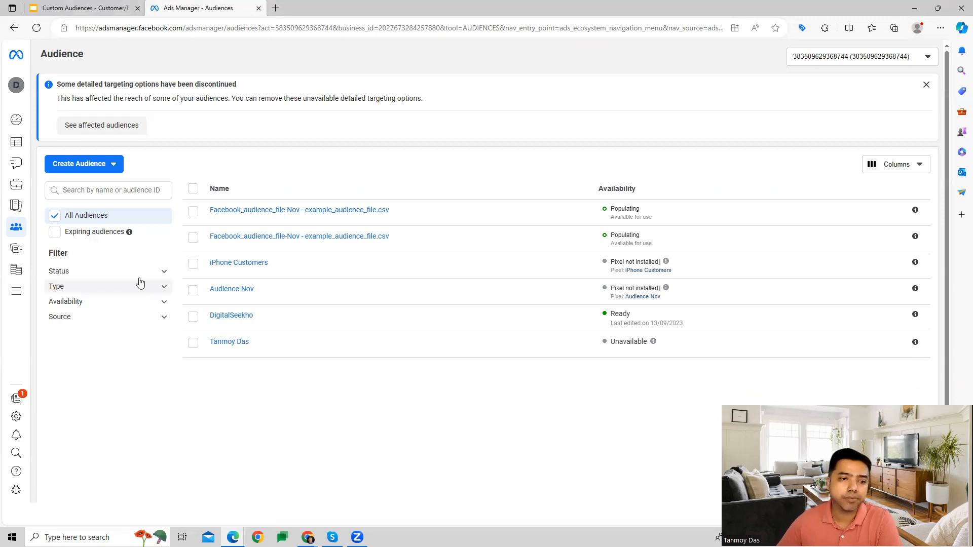
pyautogui.click(16, 227)
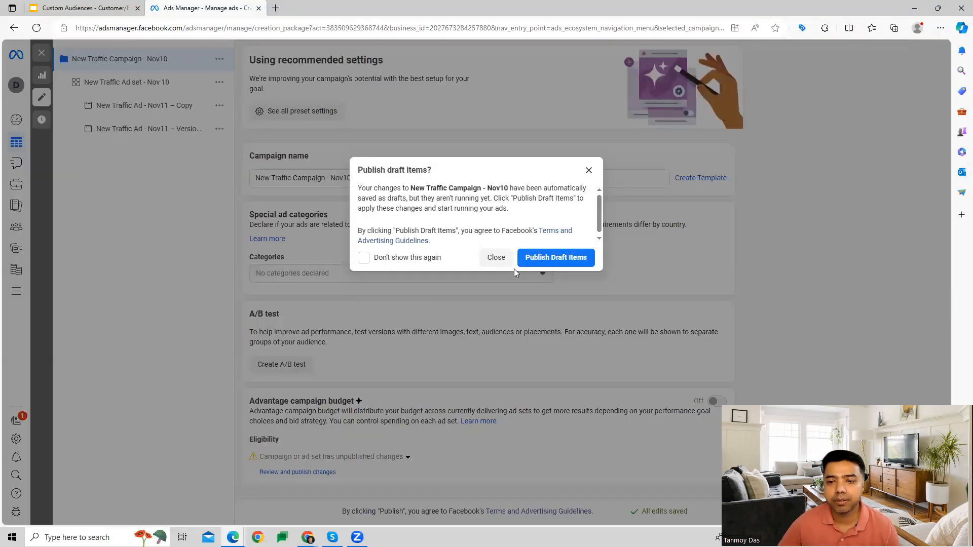
# - Dismiss the publish drafts prompt and open the New Awareness ad set settings
pyautogui.click(495, 258)
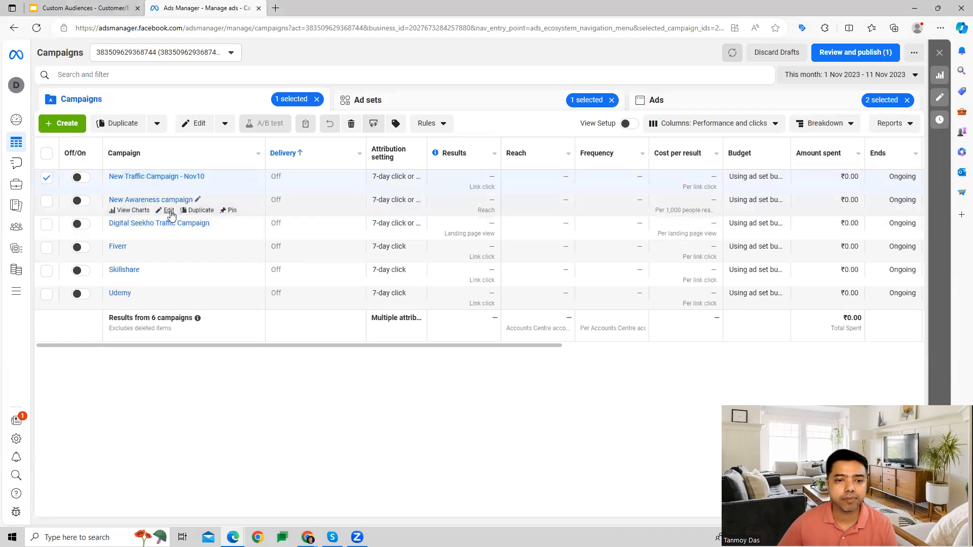
pyautogui.click(168, 209)
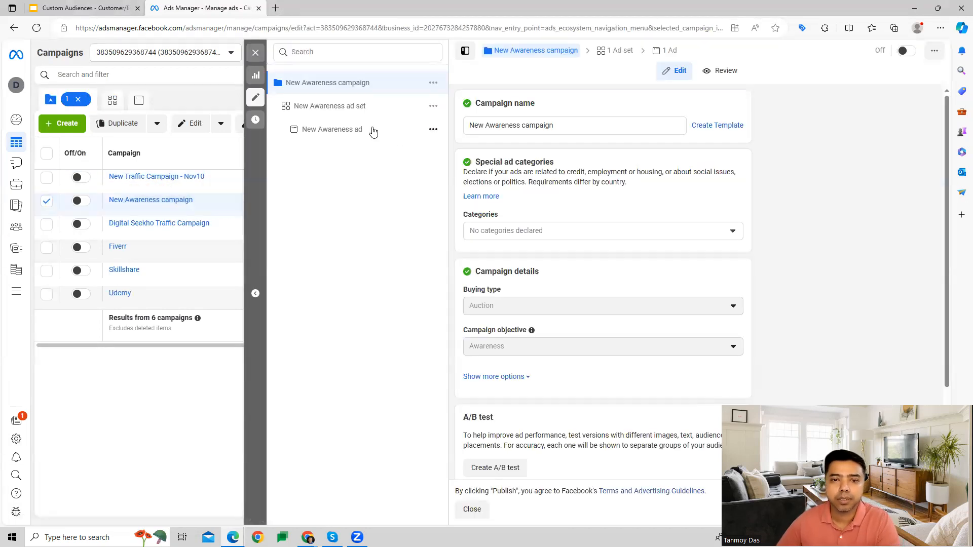
pyautogui.click(330, 105)
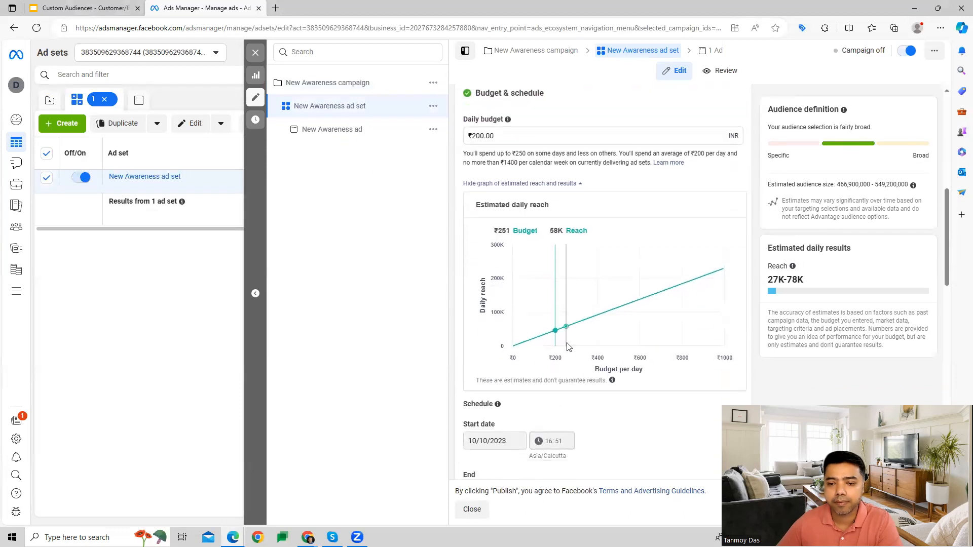
# - Include the Facebook_audience_file-Nov customer list under the ad set's Custom Audiences
pyautogui.scroll(-3)
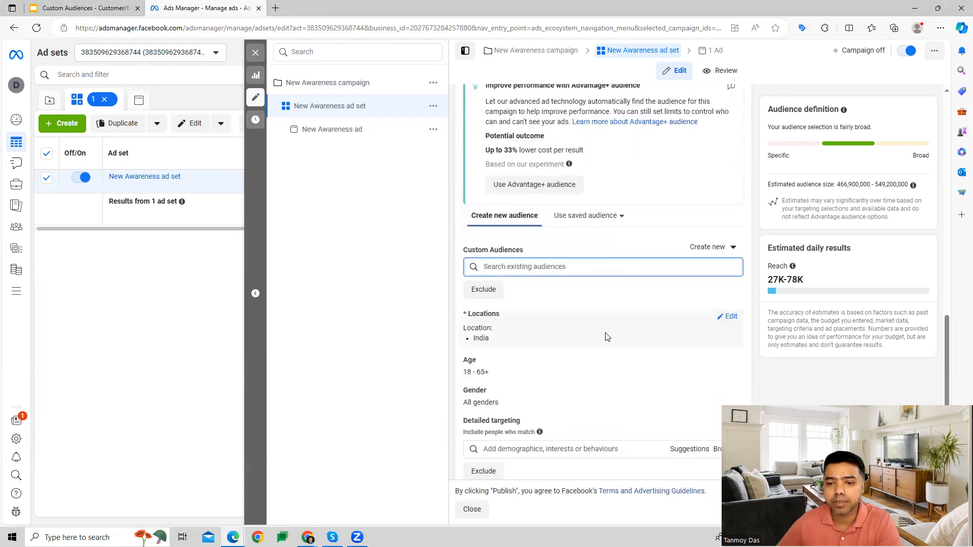
pyautogui.click(603, 266)
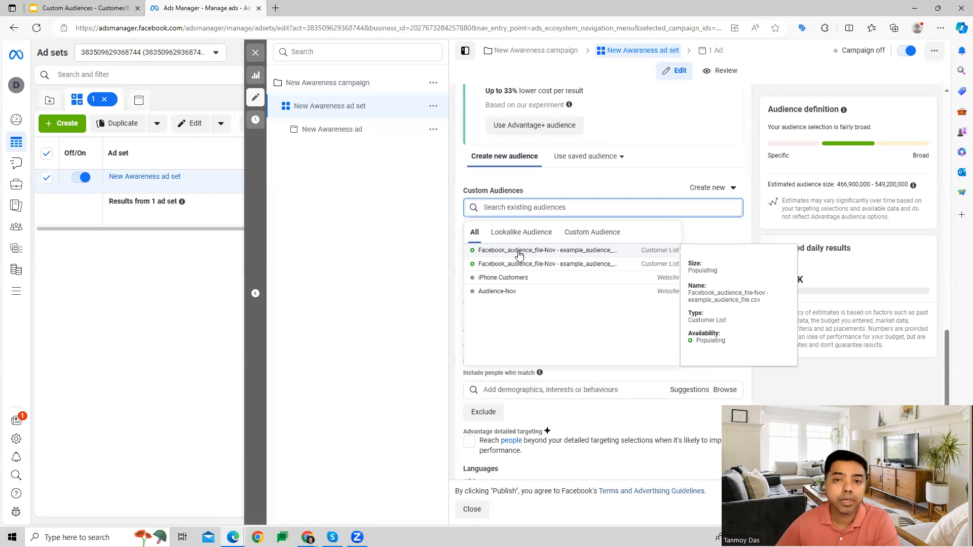
pyautogui.click(547, 250)
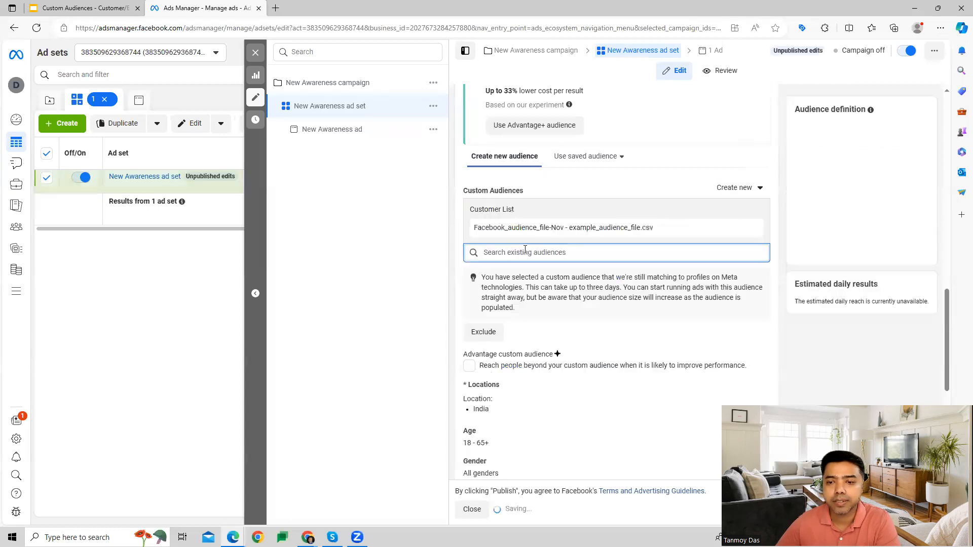